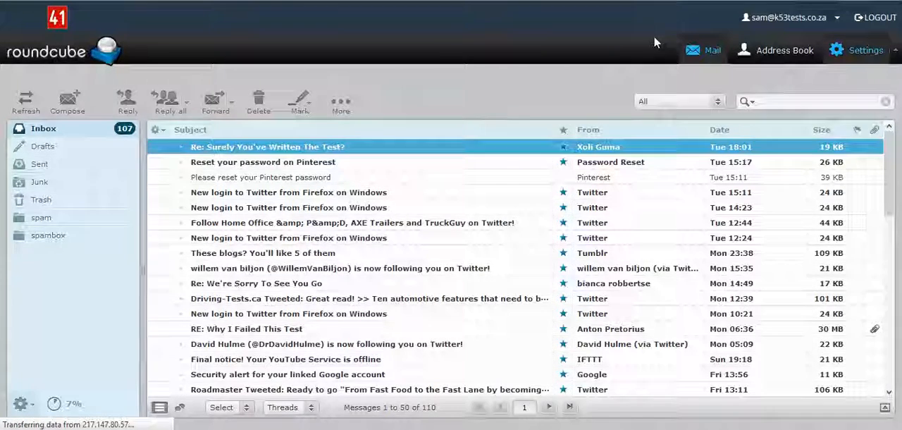
In Settings > Preferences, enable Show preview pane under Mailbox View and save it
{"action": "left_click", "coordinate": [866, 51]}
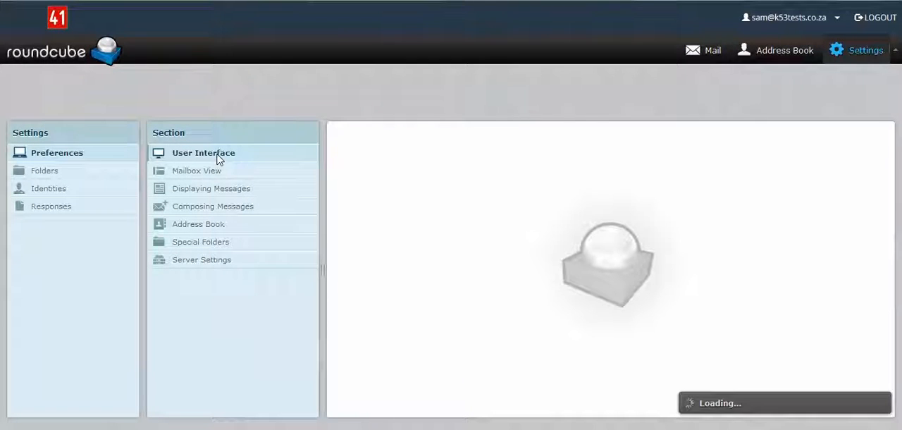
{"action": "left_click", "coordinate": [203, 152]}
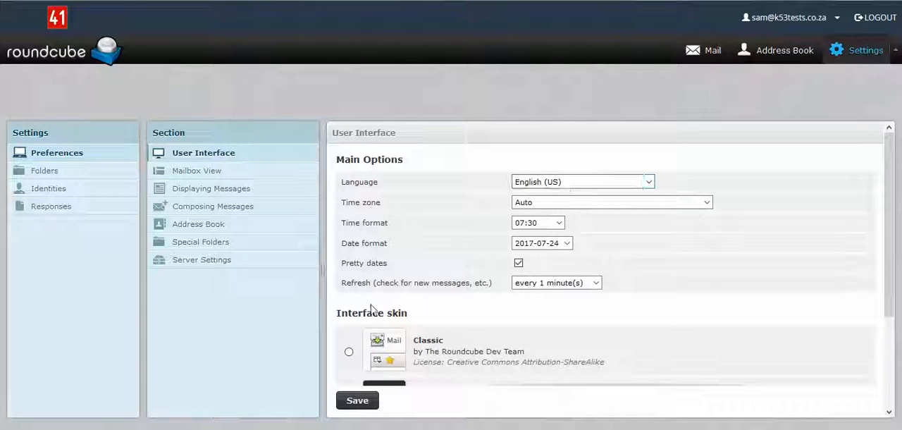
{"action": "scroll", "scroll_direction": "down", "scroll_amount": 3}
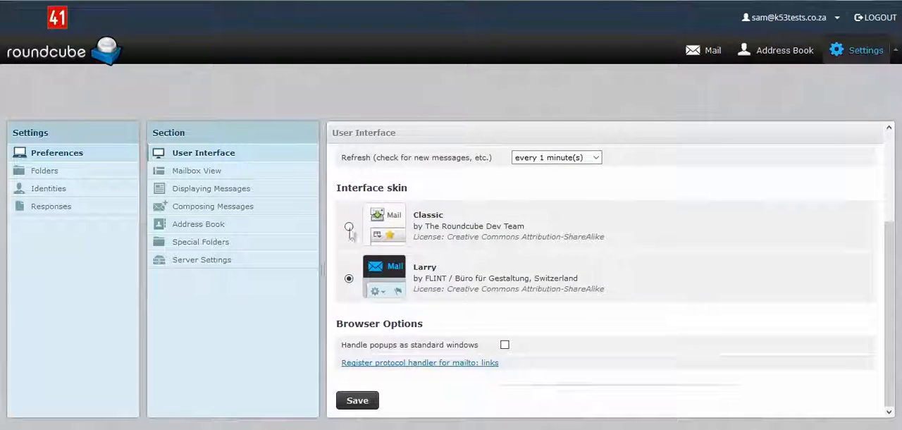
{"action": "mouse_move", "coordinate": [205, 175]}
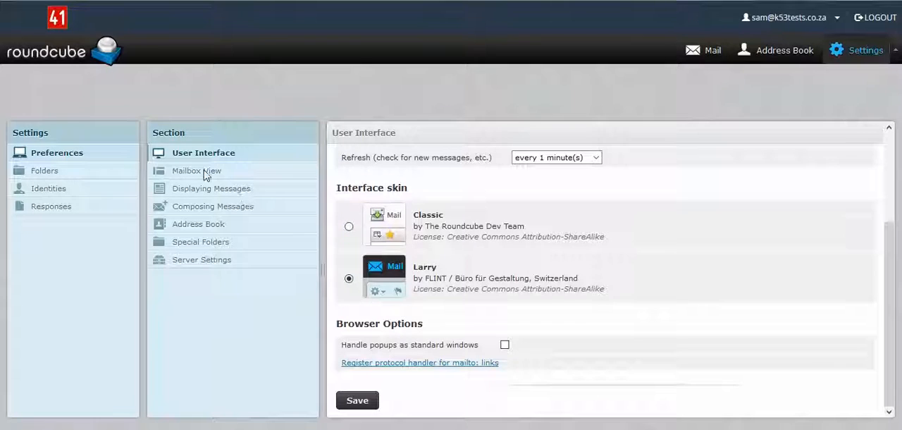
{"action": "left_click", "coordinate": [198, 171]}
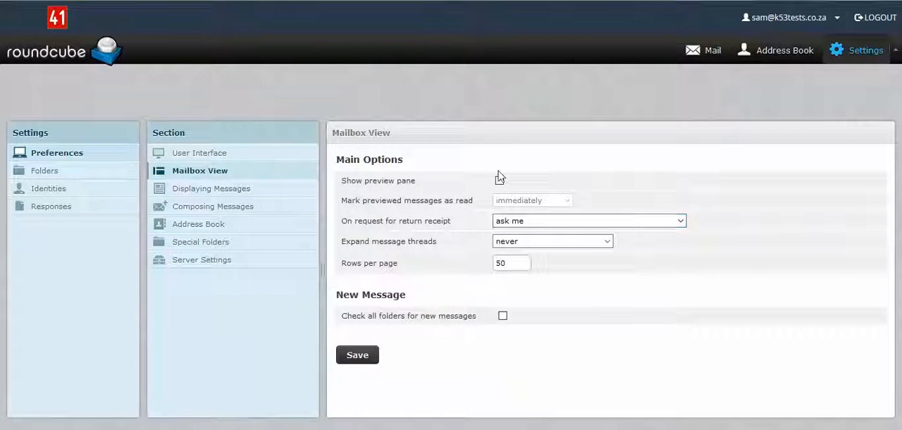
{"action": "left_click", "coordinate": [499, 180]}
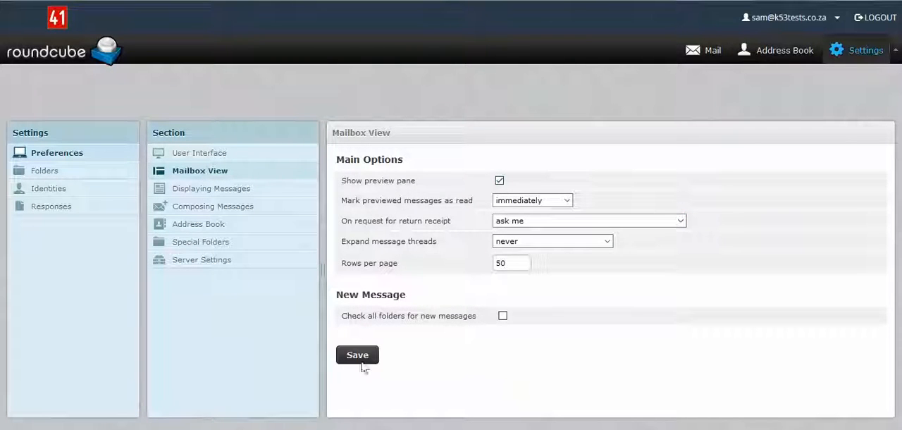
{"action": "left_click", "coordinate": [358, 355]}
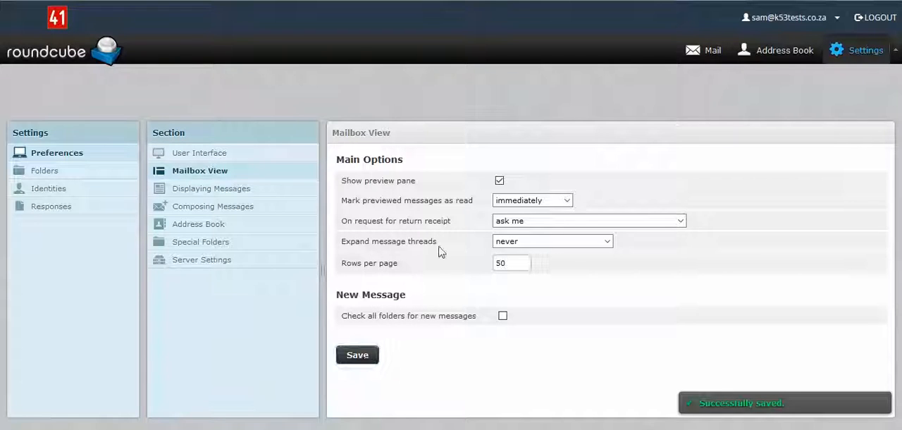
Set remote inline images to always display and replies to not quote the original, then save
{"action": "left_click", "coordinate": [217, 189]}
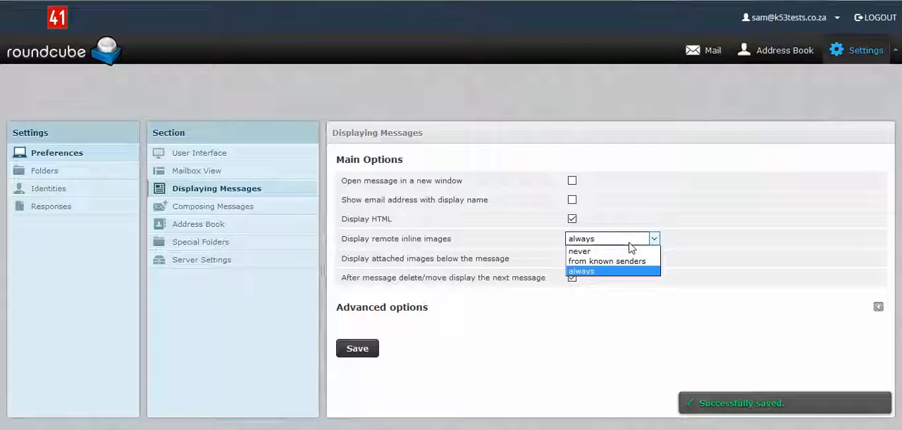
{"action": "left_click", "coordinate": [581, 271]}
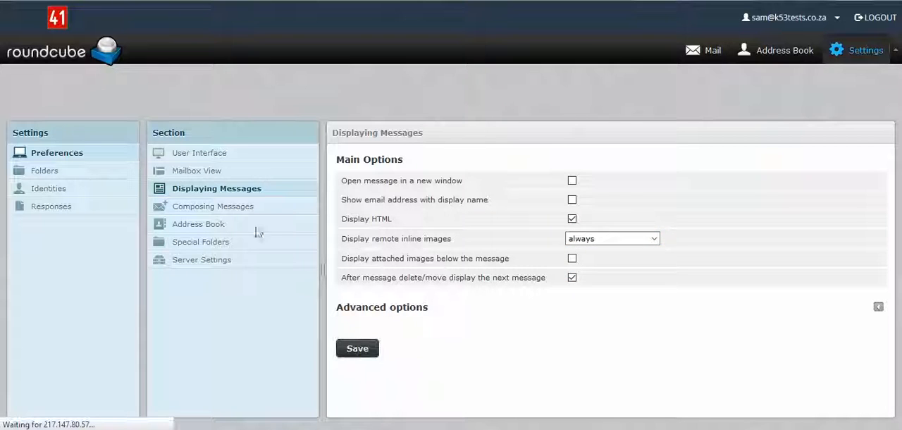
{"action": "left_click", "coordinate": [213, 206]}
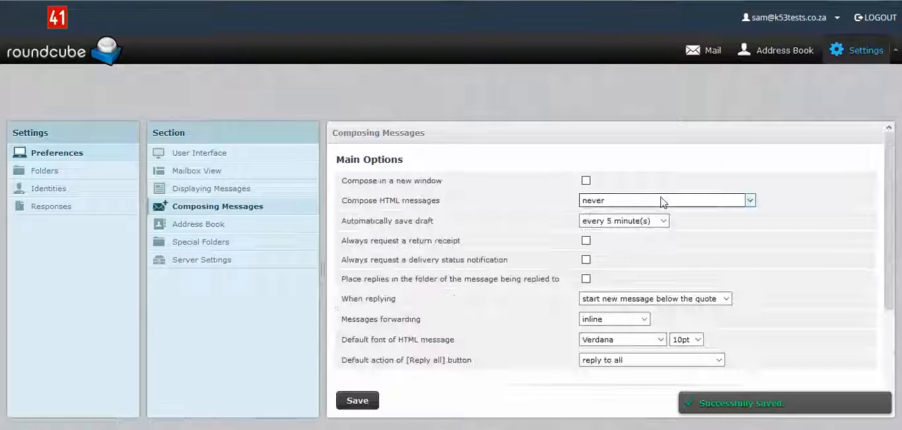
{"action": "left_click", "coordinate": [654, 299]}
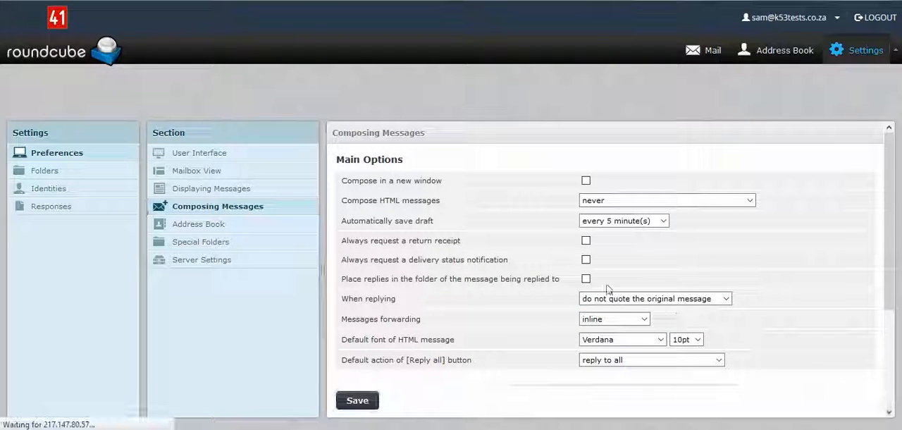
{"action": "left_click", "coordinate": [358, 401]}
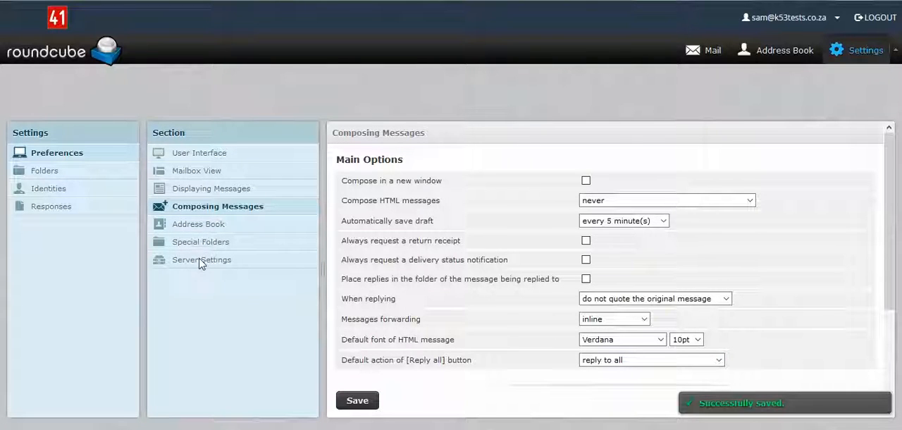
Edit the K53Tests identity, leaving the signature empty, and save it until 'Successfully saved' appears
{"action": "left_click", "coordinate": [48, 189]}
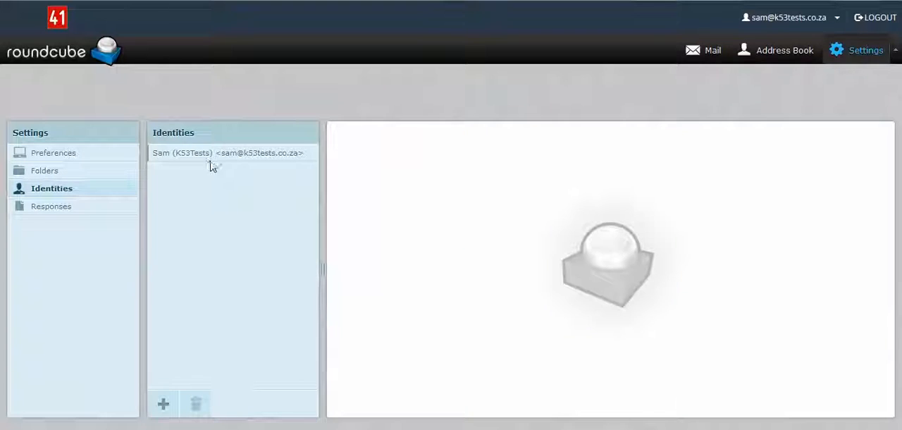
{"action": "left_click", "coordinate": [227, 152]}
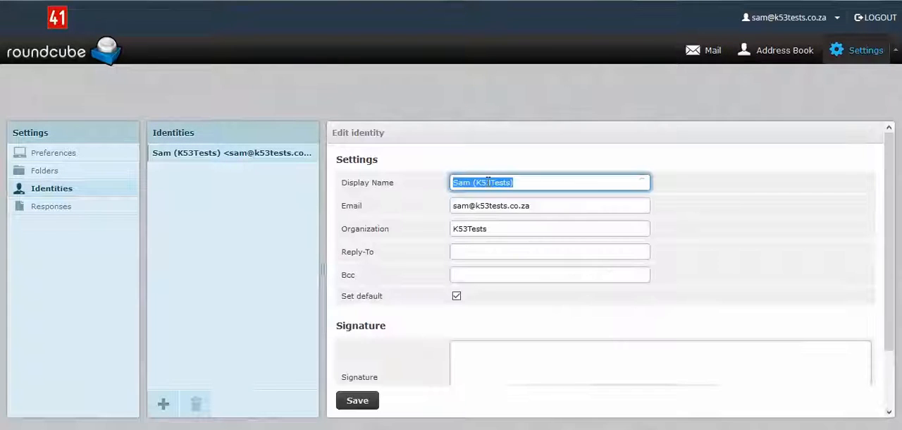
{"action": "left_click", "coordinate": [562, 184]}
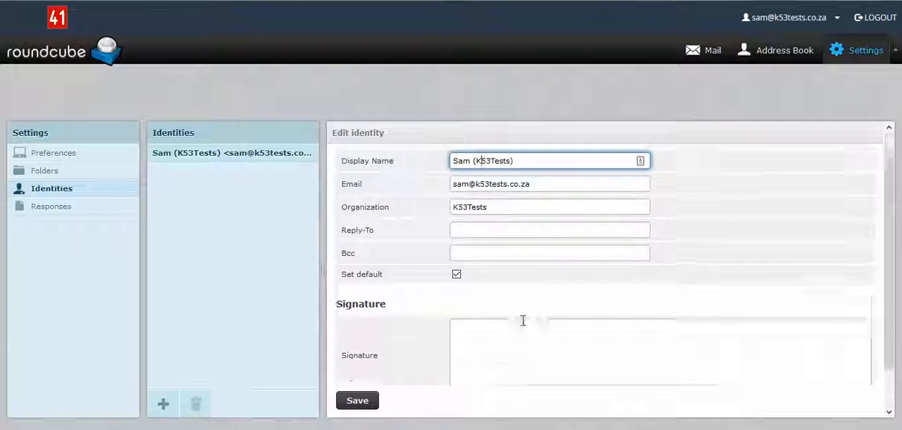
{"action": "scroll", "scroll_direction": "down", "scroll_amount": 3}
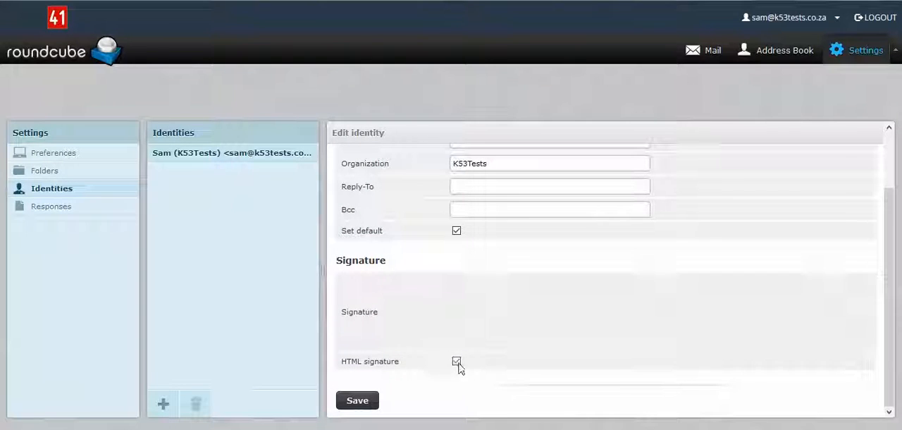
{"action": "left_click", "coordinate": [456, 361]}
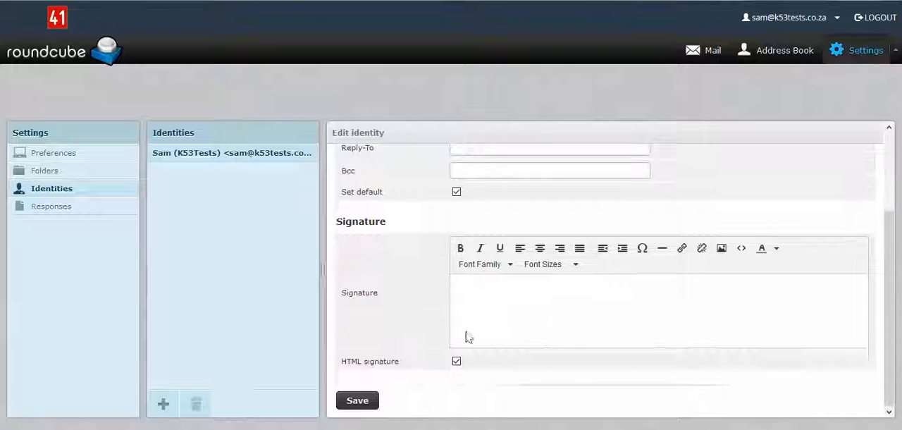
{"action": "left_click", "coordinate": [457, 361]}
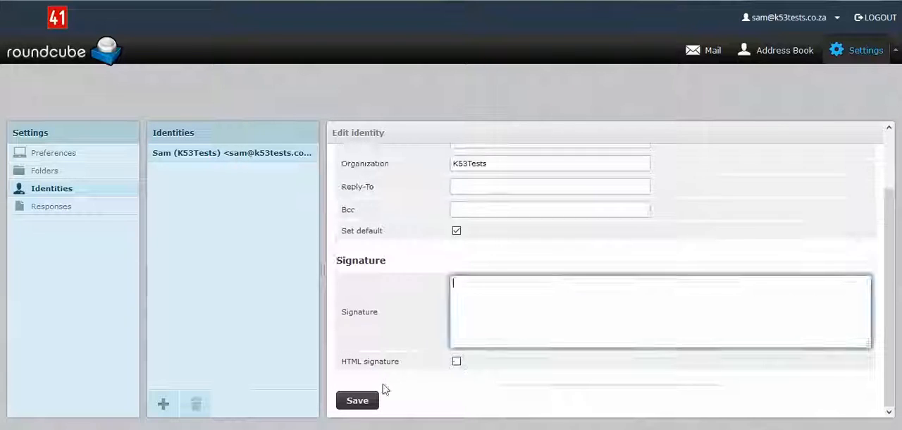
{"action": "left_click", "coordinate": [358, 400]}
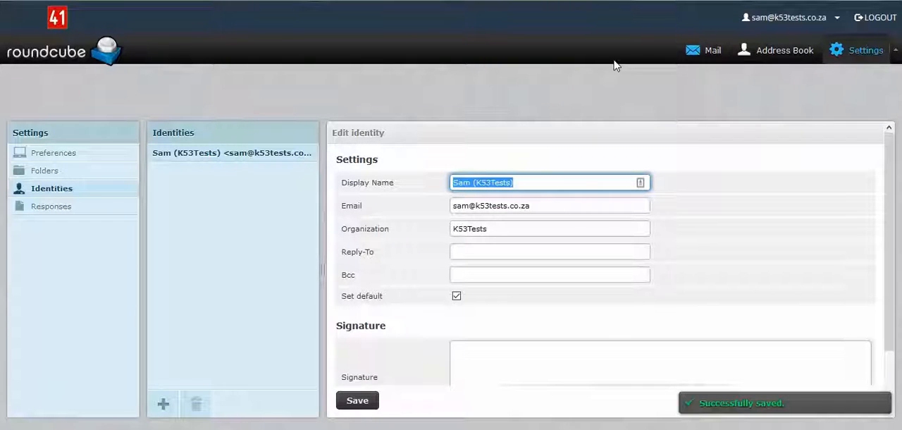
{"action": "mouse_move", "coordinate": [390, 138]}
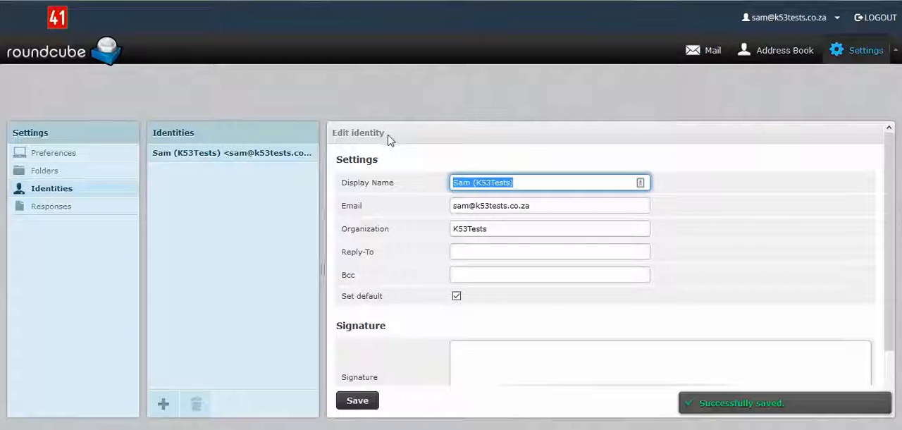
{"action": "mouse_move", "coordinate": [770, 94]}
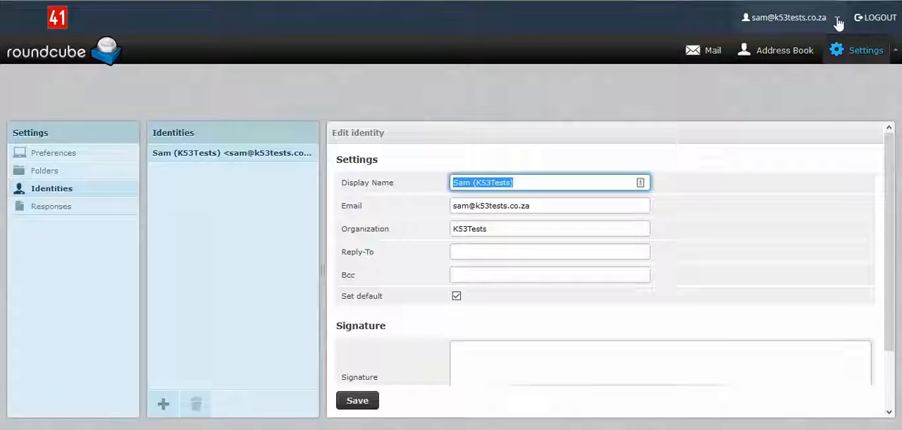
In Track Delivery, tick Show In-Progress and untick Show Successes so no records are listed
{"action": "left_click", "coordinate": [837, 17]}
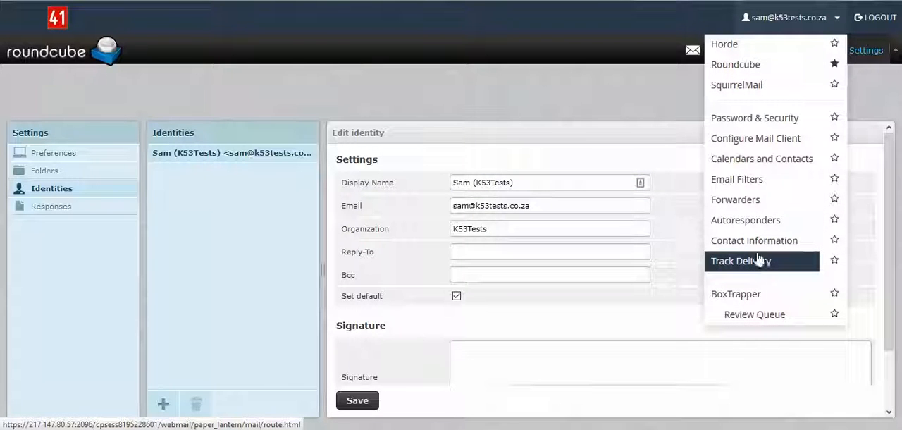
{"action": "mouse_move", "coordinate": [758, 263]}
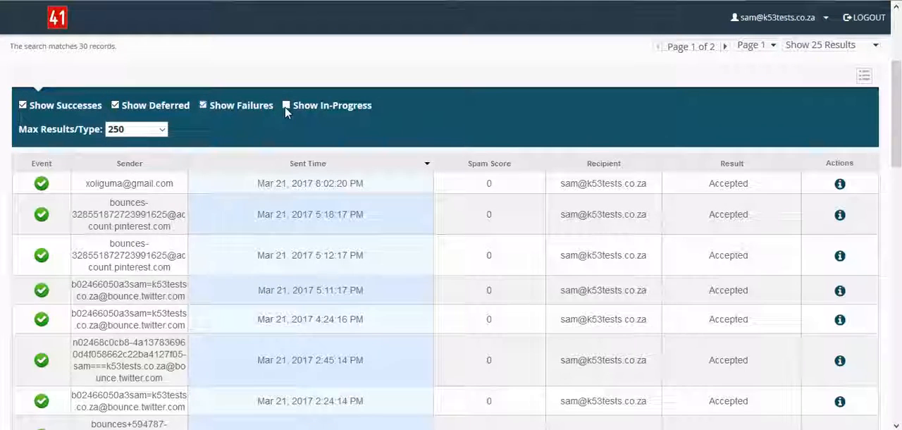
{"action": "left_click", "coordinate": [285, 104]}
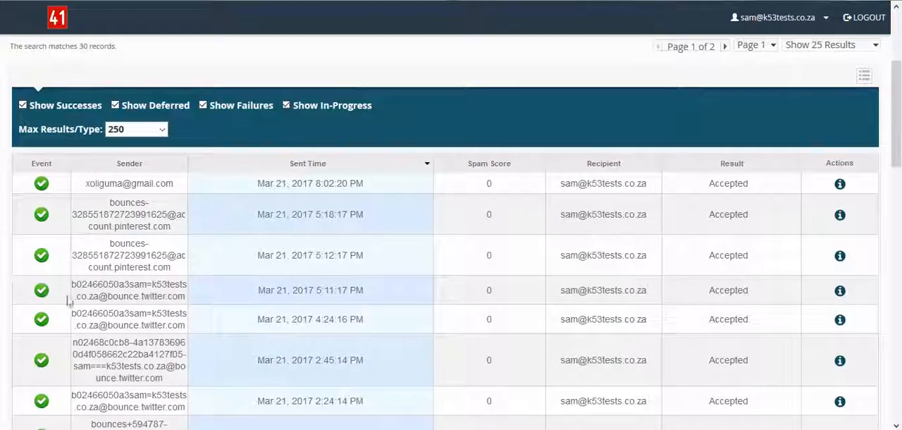
{"action": "mouse_move", "coordinate": [237, 242]}
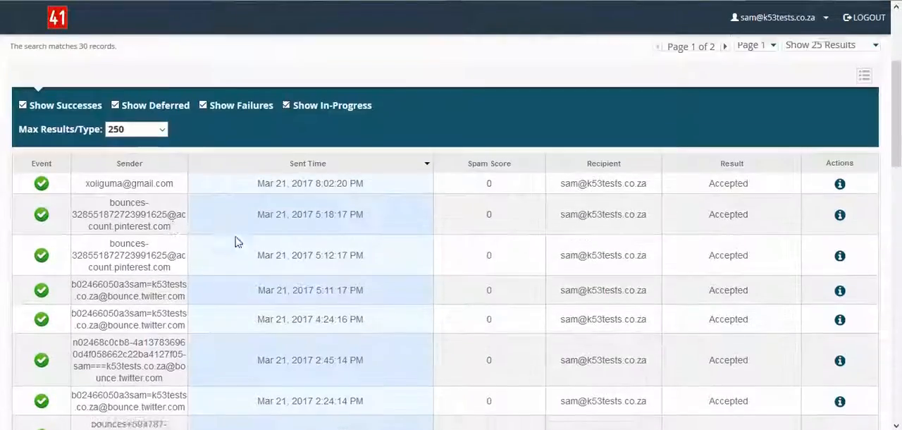
{"action": "scroll", "scroll_direction": "up", "scroll_amount": 3}
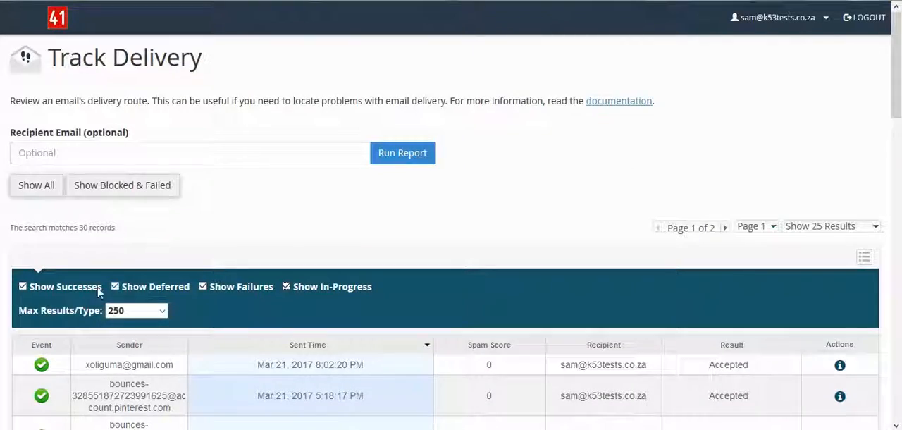
{"action": "left_click", "coordinate": [23, 286]}
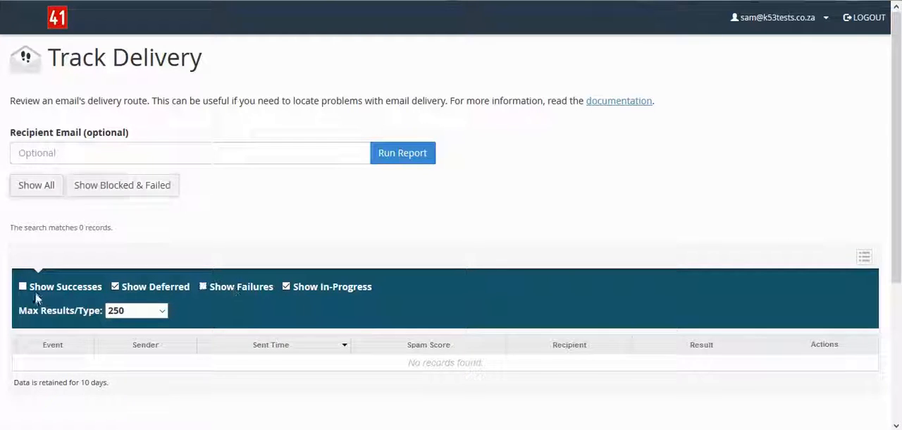
{"action": "left_click", "coordinate": [22, 286]}
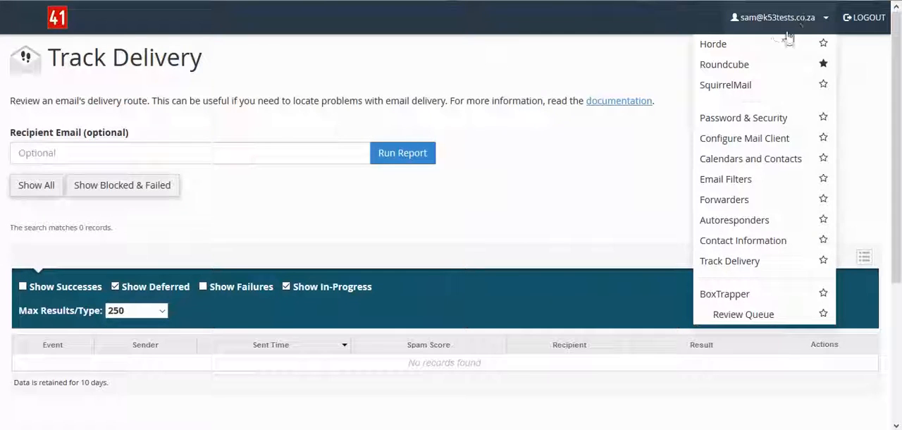
{"action": "mouse_move", "coordinate": [724, 200]}
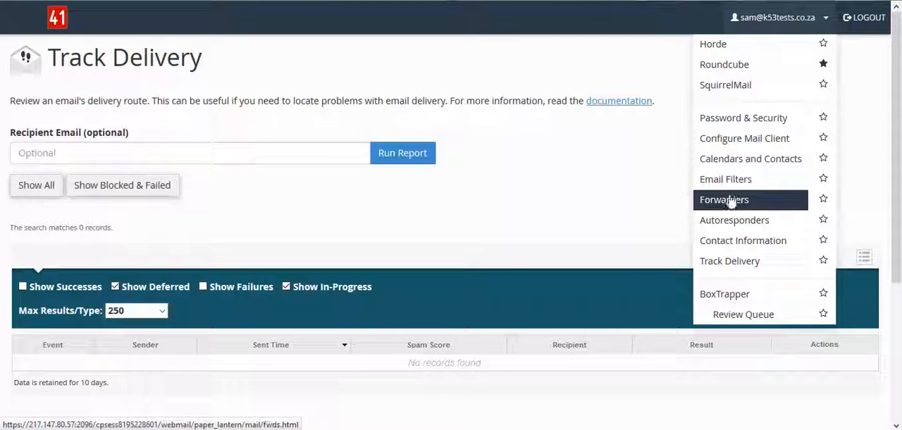
{"action": "mouse_move", "coordinate": [739, 208]}
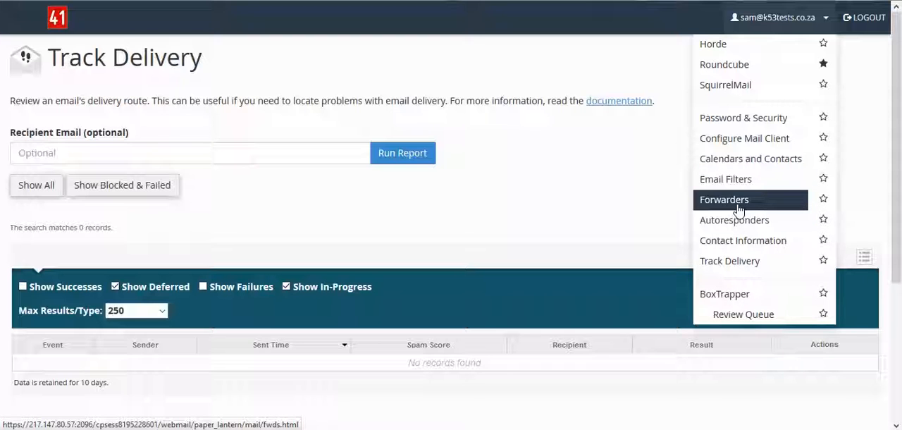
Visit Contact Information from the account menu, then go on to the Email Filters page
{"action": "left_click", "coordinate": [724, 200]}
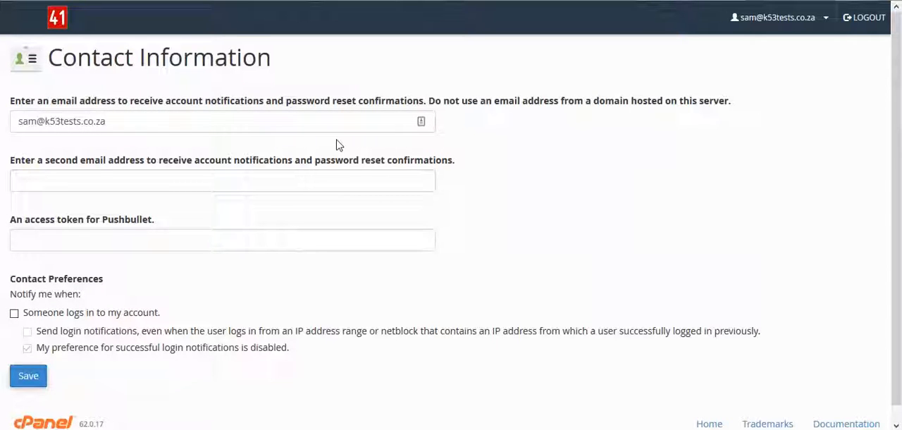
{"action": "left_click", "coordinate": [778, 17]}
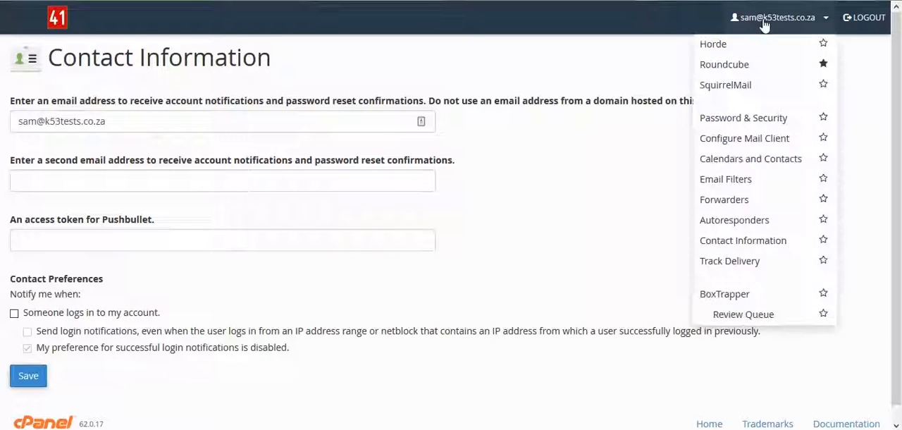
{"action": "mouse_move", "coordinate": [725, 199]}
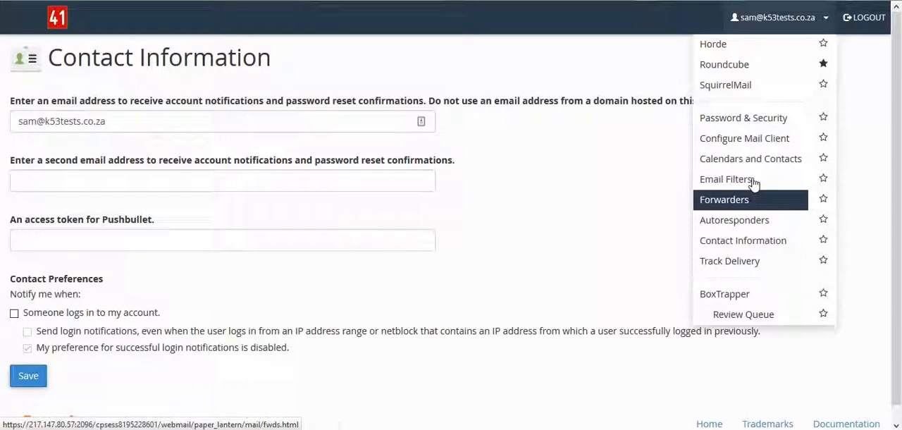
{"action": "left_click", "coordinate": [728, 178]}
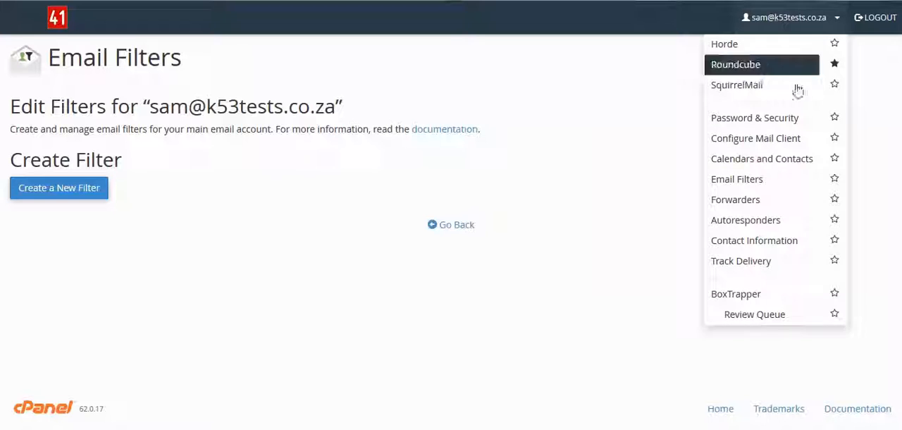
{"action": "mouse_move", "coordinate": [718, 292]}
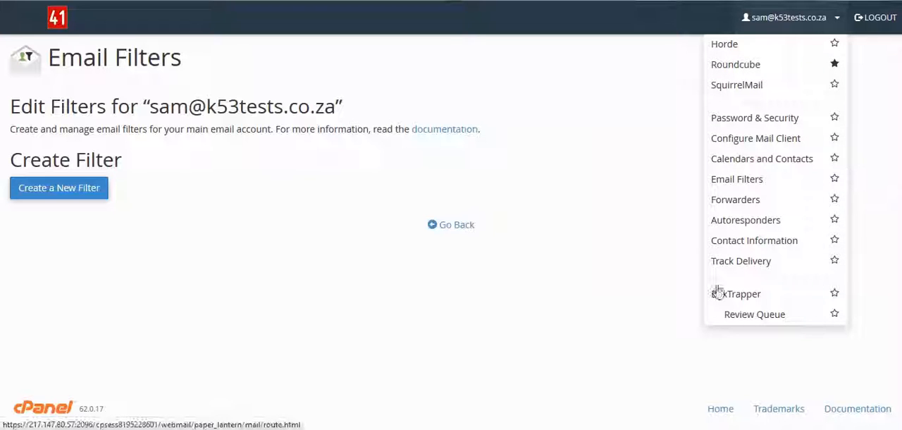